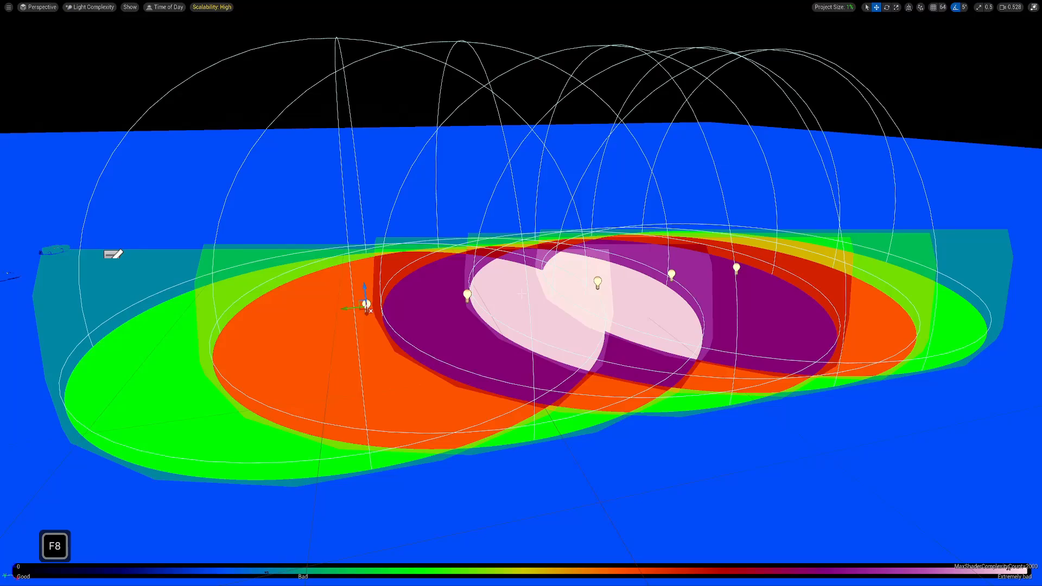
Show the empty Prototypes level in Lit view, with only the grid floor and two spawn pads
{"action": "key", "text": "F8"}
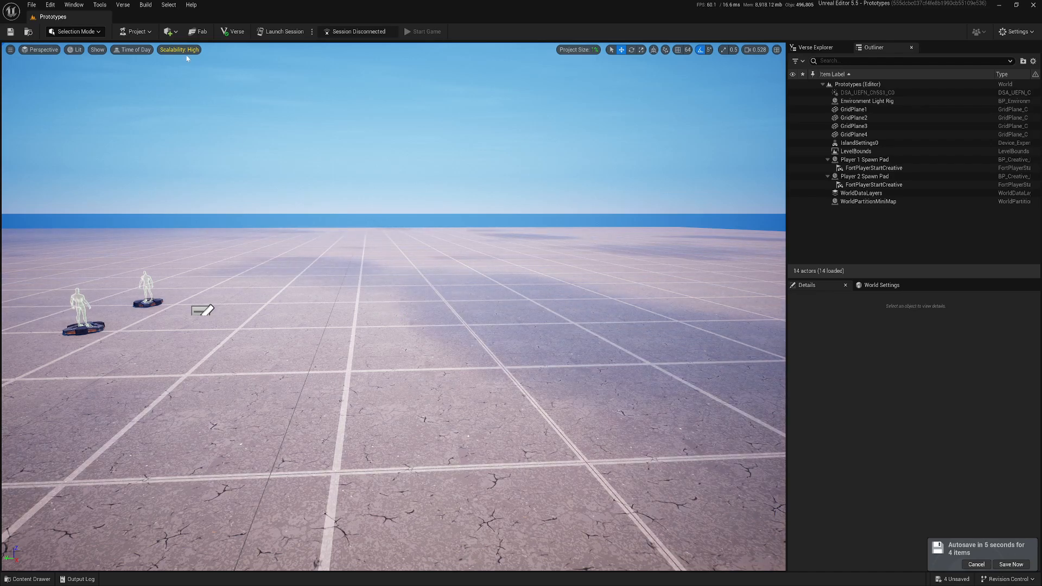
Place a point light from the Quick Add Lights menu above a white cube
{"action": "left_click", "coordinate": [167, 31]}
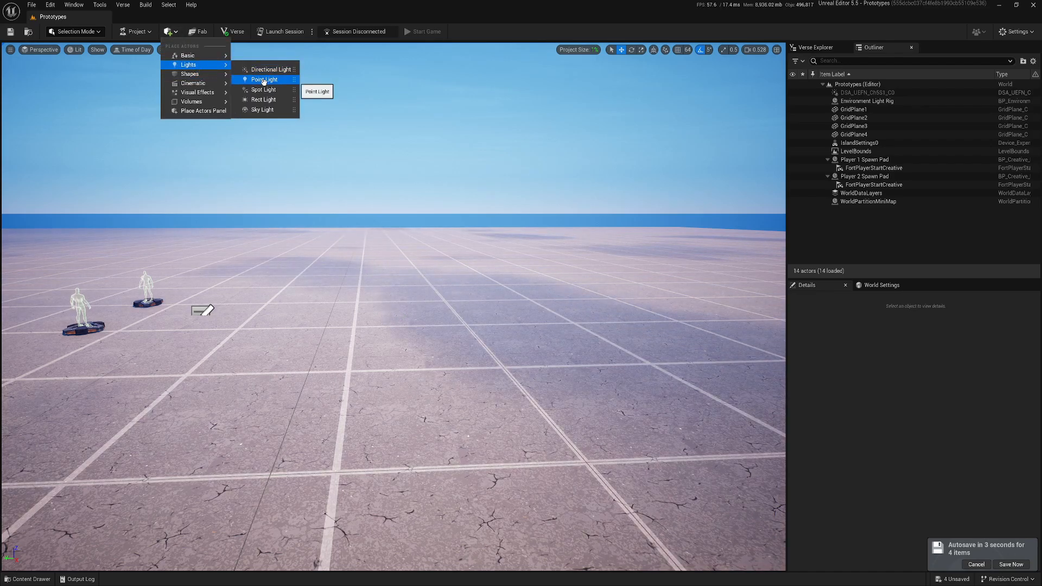
{"action": "left_click", "coordinate": [264, 79]}
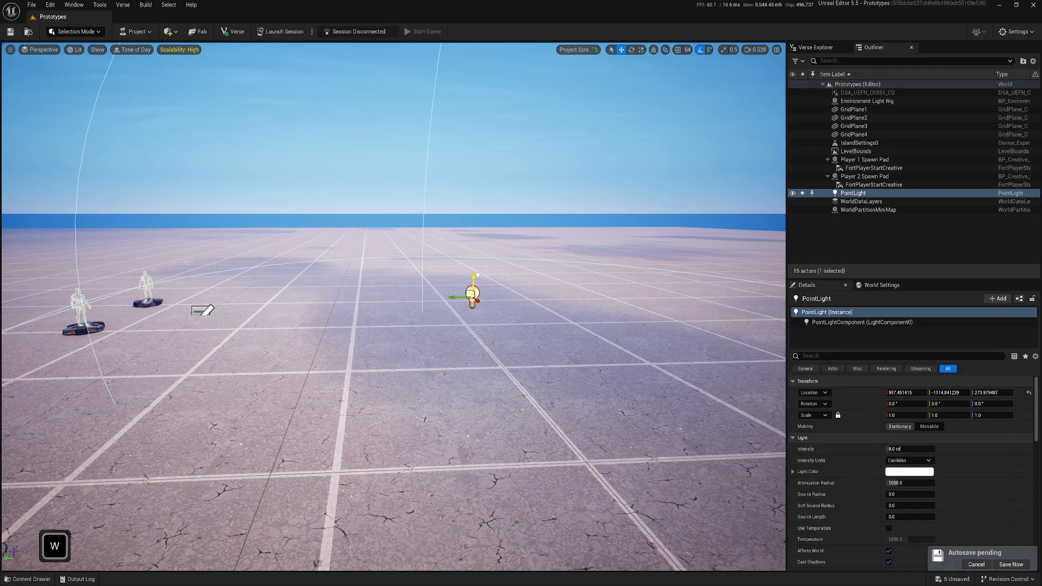
{"action": "left_click", "coordinate": [167, 32]}
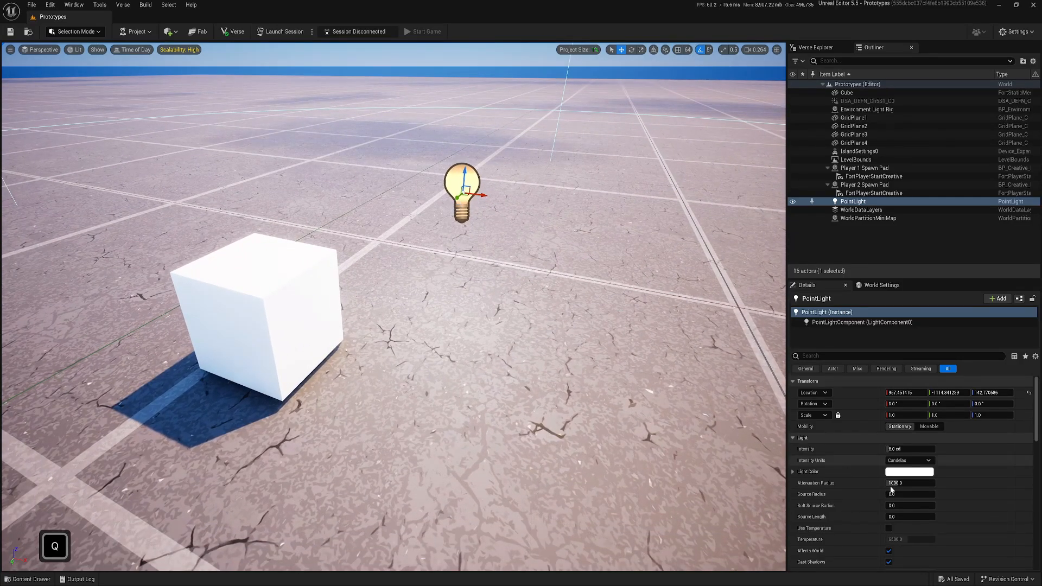
Uncheck Cast Shadows in the PointLight's Details panel
{"action": "scroll", "scroll_direction": "down", "scroll_amount": 3}
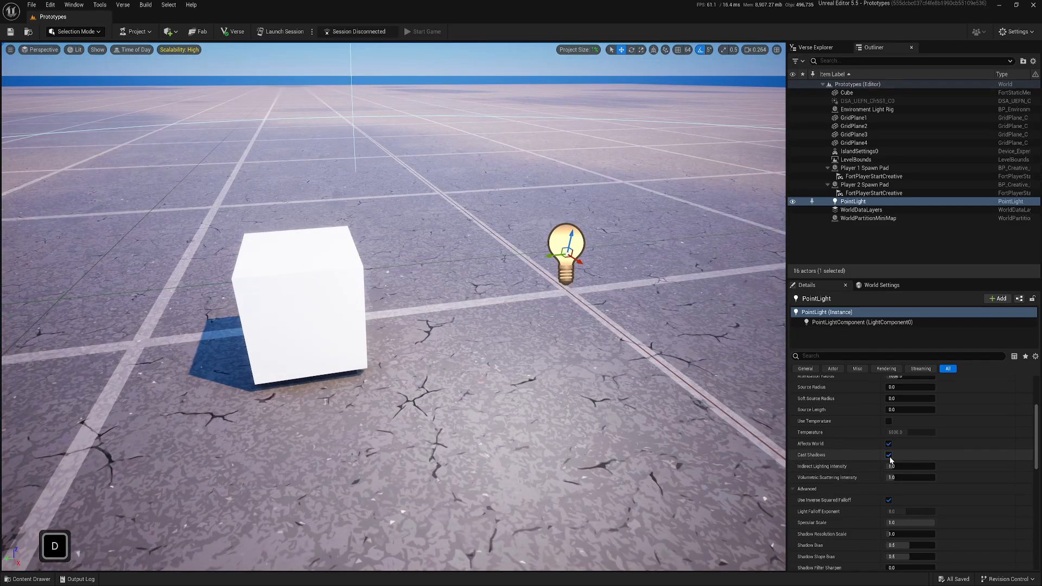
{"action": "left_click", "coordinate": [888, 455]}
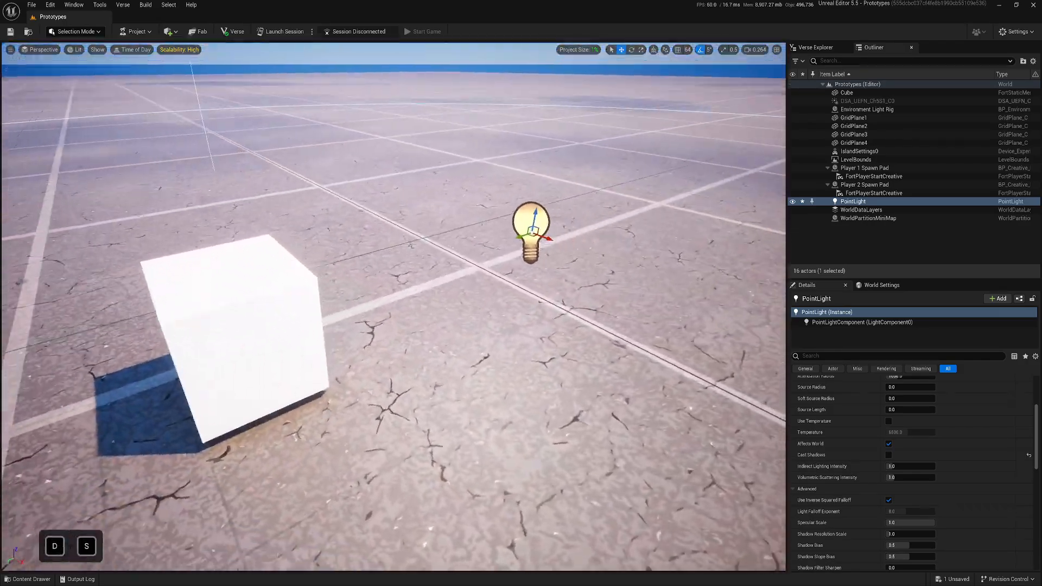
Stack a smaller Cube2 on the cube and add a spot light above them
{"action": "left_click", "coordinate": [166, 32]}
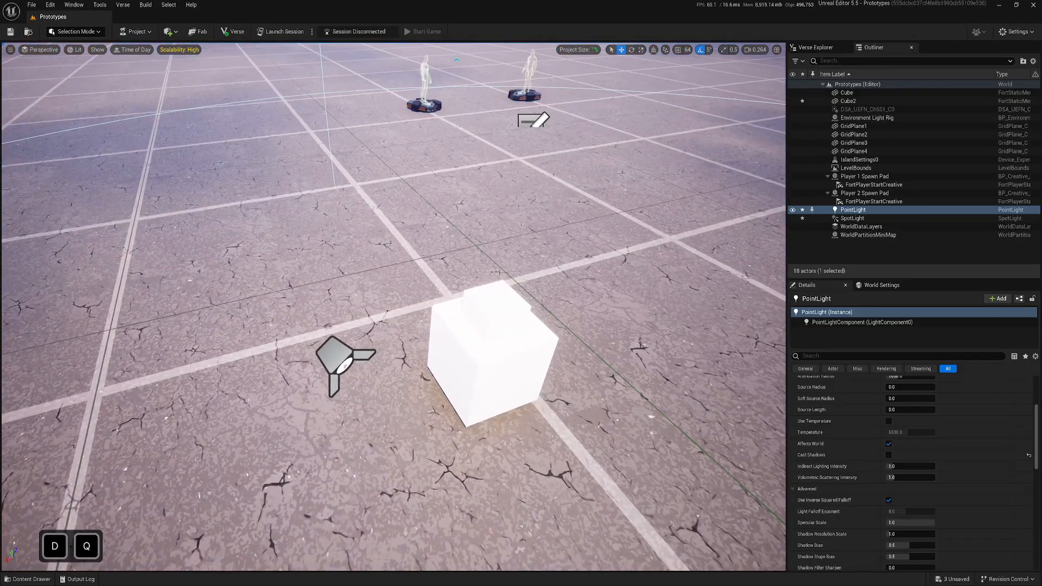
{"action": "left_click", "coordinate": [853, 218]}
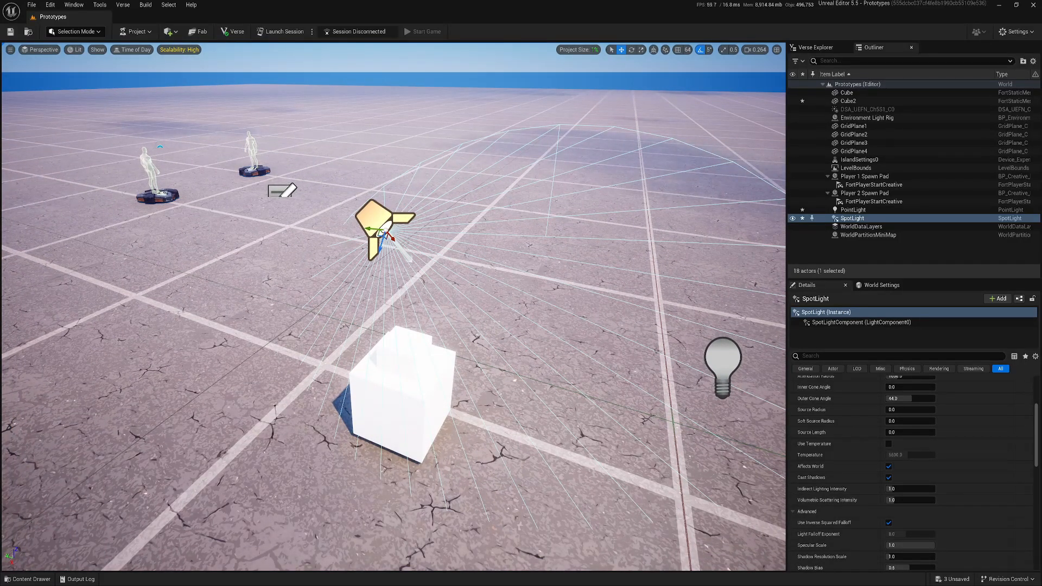
Select both cubes to inspect their Lighting settings, then raise the spot light high above
{"action": "left_click", "coordinate": [399, 398]}
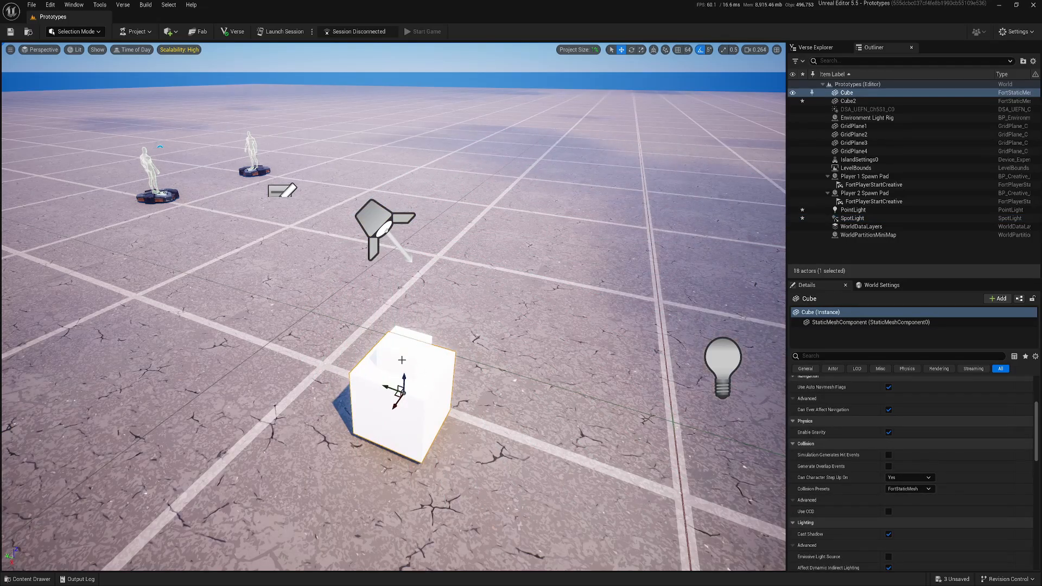
{"action": "left_click", "coordinate": [847, 100]}
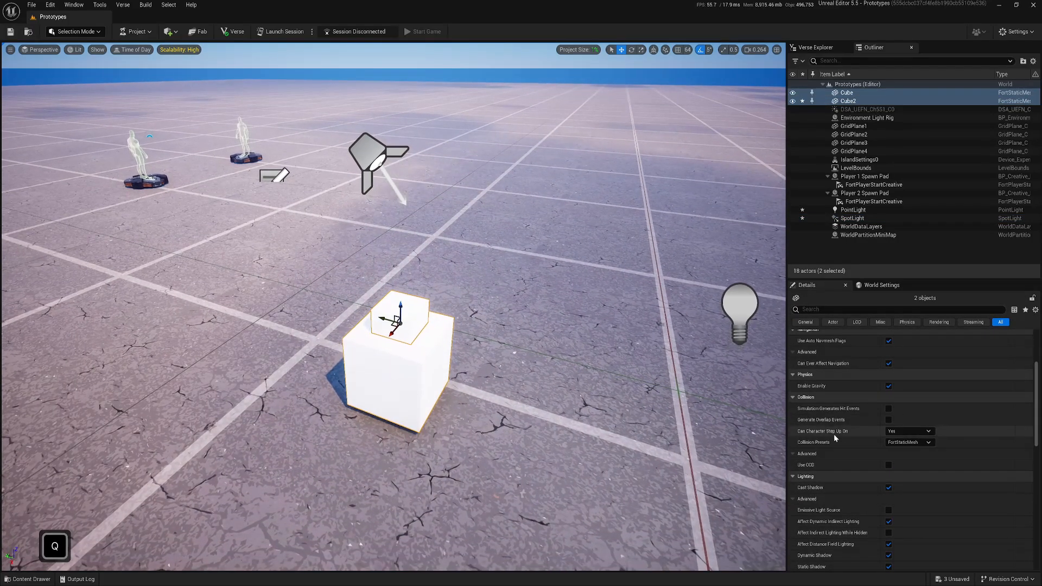
{"action": "scroll", "scroll_direction": "down", "scroll_amount": 3}
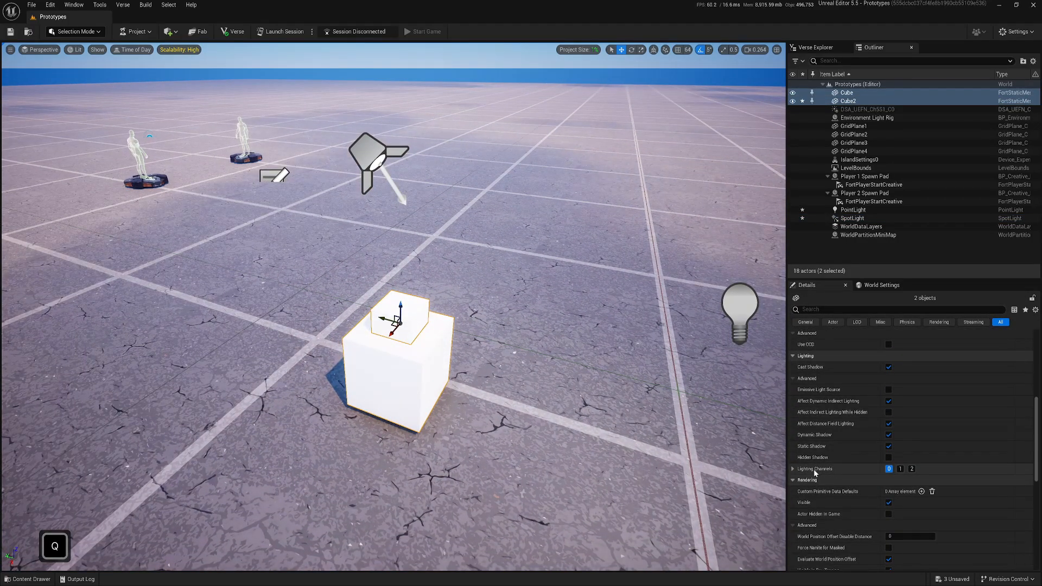
{"action": "left_click", "coordinate": [912, 468]}
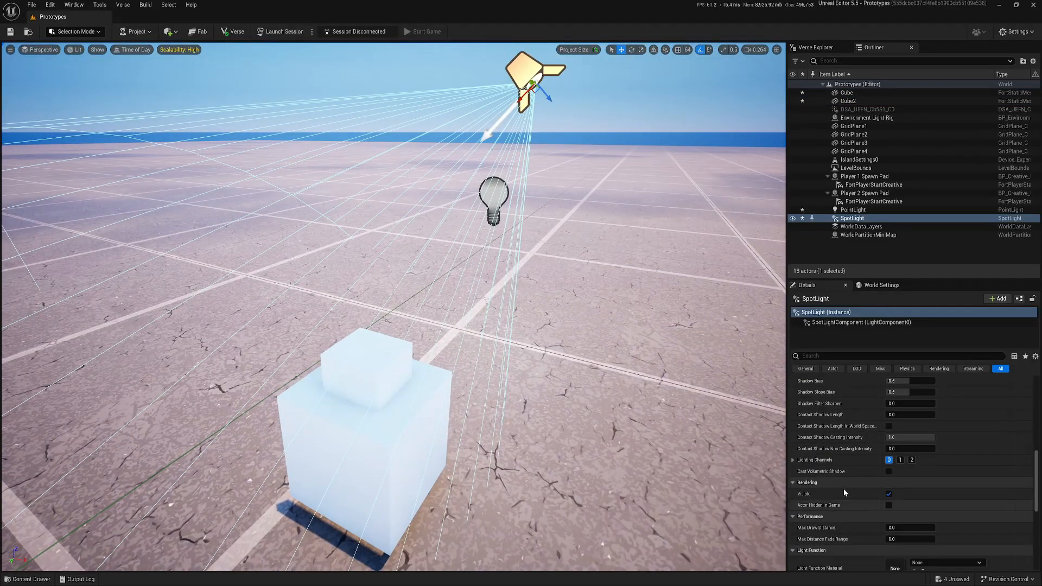
Make the spot light green with higher intensity beside the cubes, then select the point light
{"action": "left_click", "coordinate": [888, 459]}
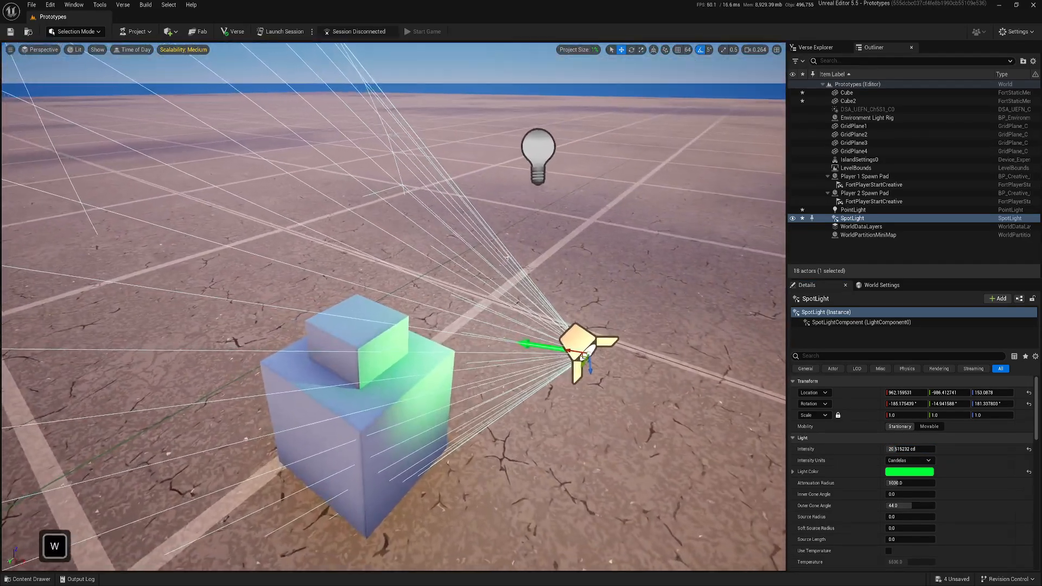
{"action": "left_click", "coordinate": [852, 210]}
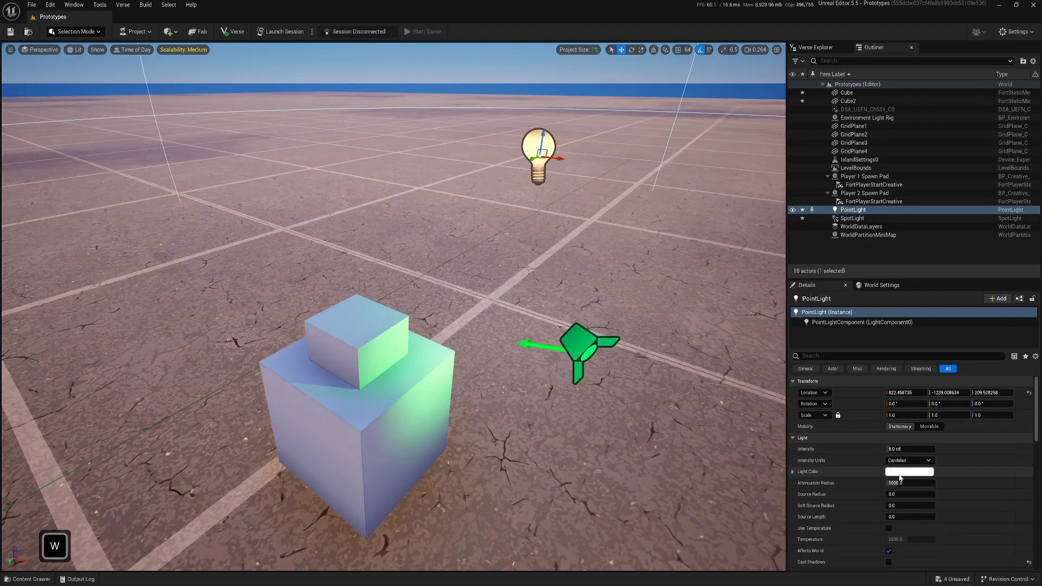
{"action": "left_click", "coordinate": [908, 471]}
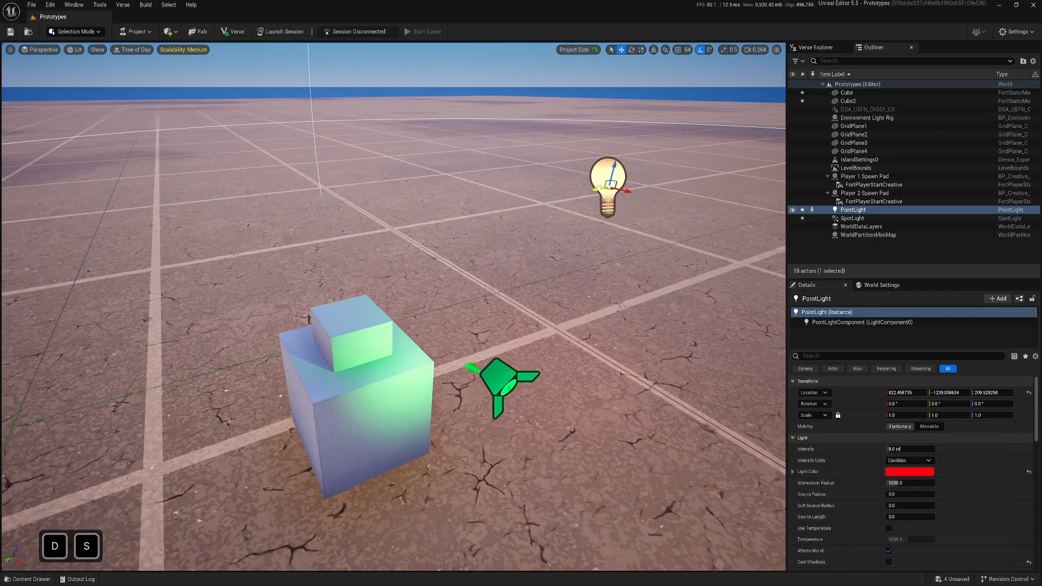
Move the view closer to the cubes and enable lighting channel 2 on the point light
{"action": "left_click_drag", "start_coordinate": [604, 187], "coordinate": [351, 285]}
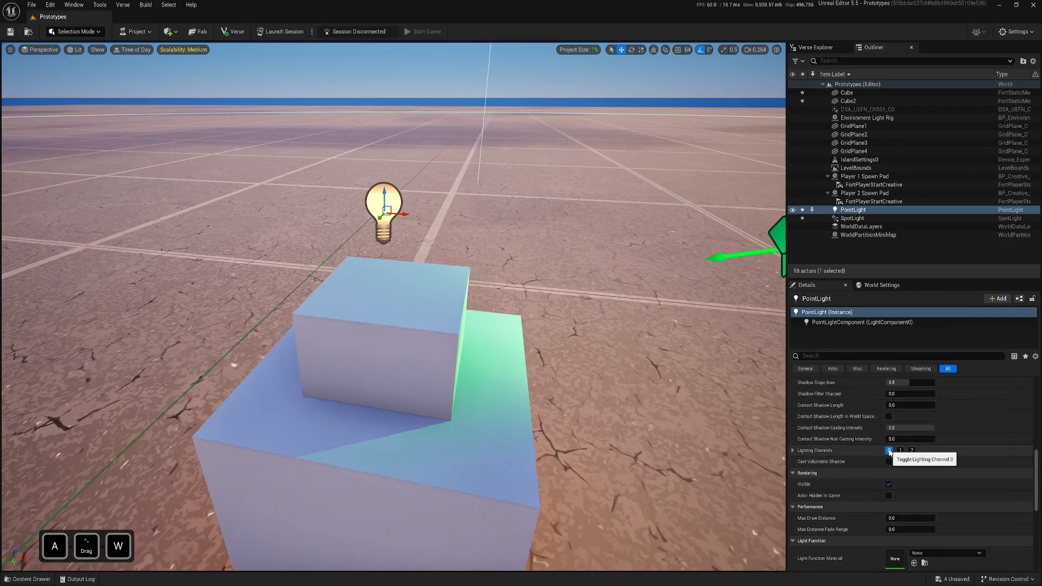
{"action": "left_click", "coordinate": [912, 449]}
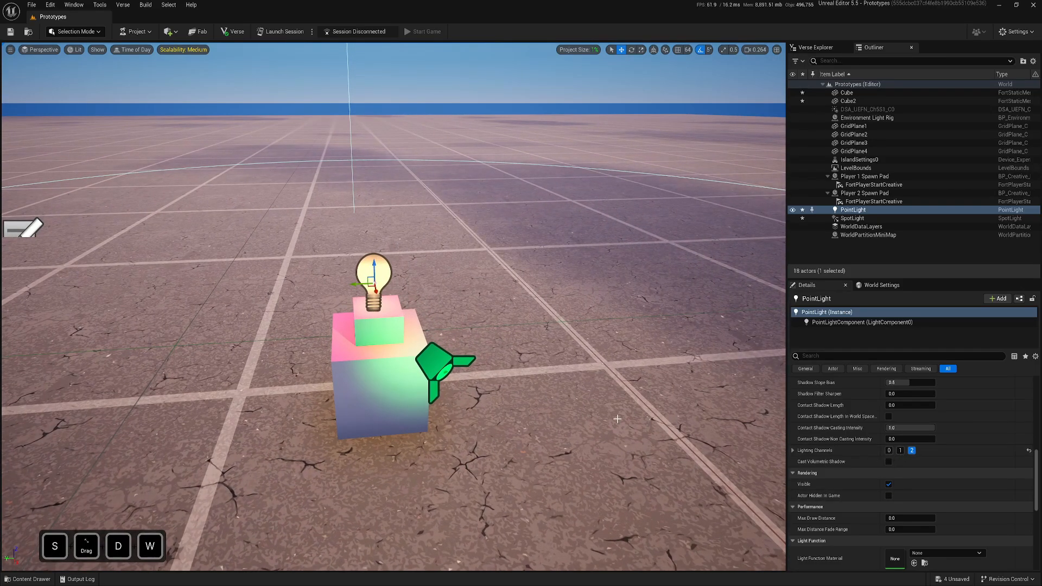
Change the viewport view mode from Lit to Unlit
{"action": "scroll", "scroll_direction": "down", "scroll_amount": 3}
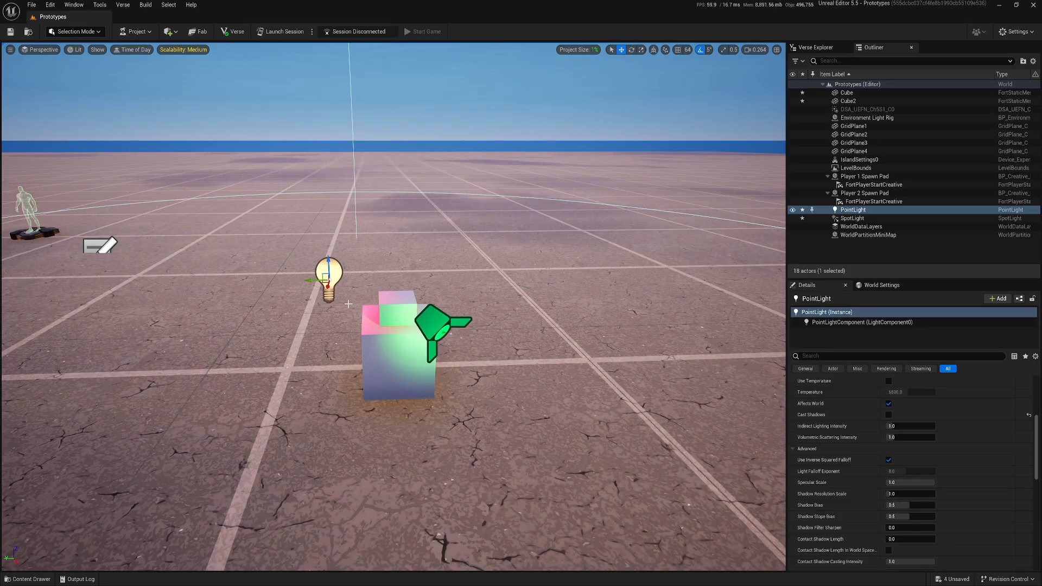
{"action": "left_click", "coordinate": [97, 50]}
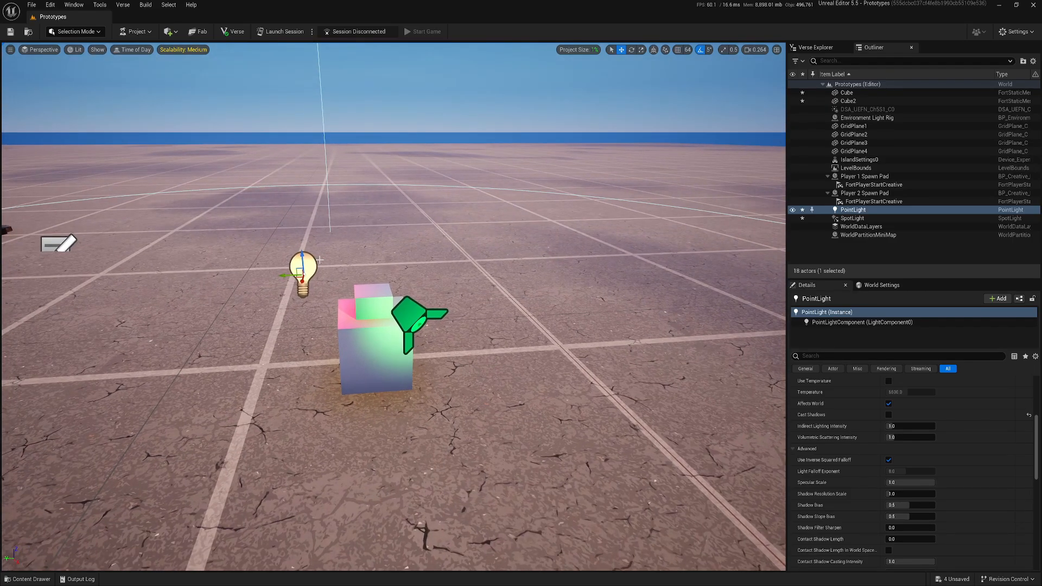
{"action": "left_click", "coordinate": [75, 49]}
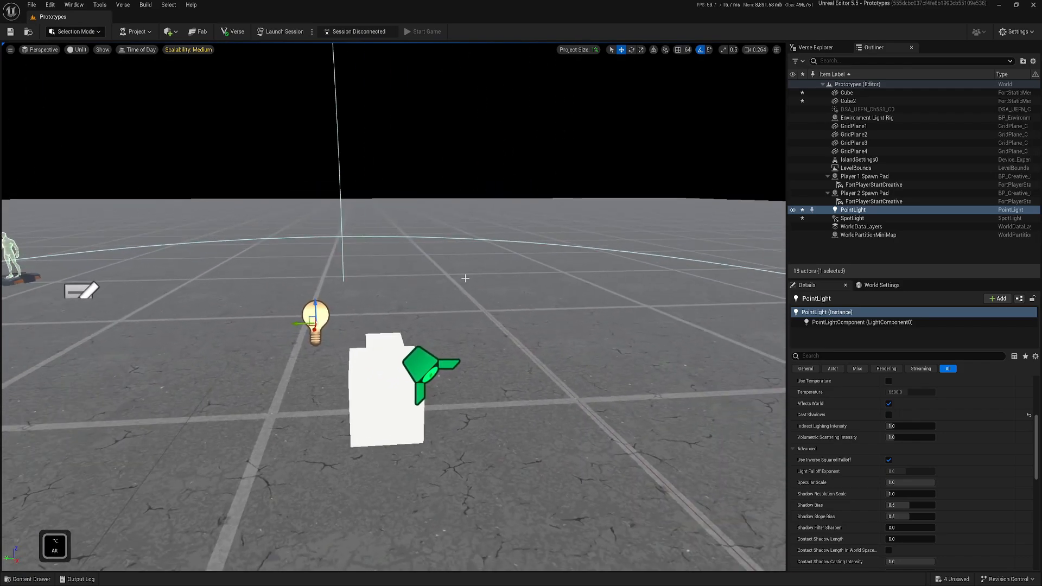
Set the viewport to the Light Complexity optimization view mode
{"action": "left_click", "coordinate": [76, 49]}
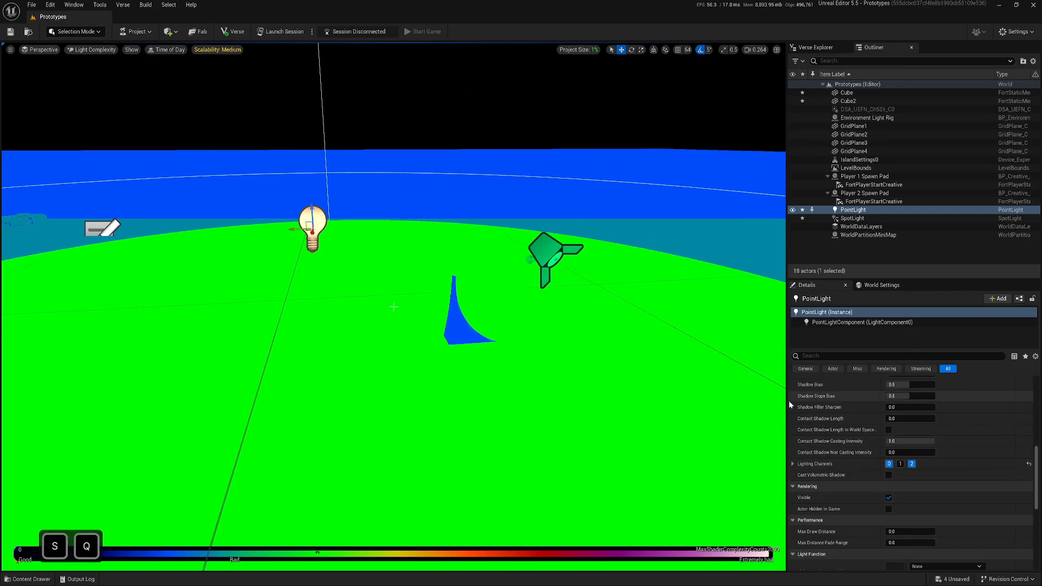
{"action": "mouse_move", "coordinate": [341, 238]}
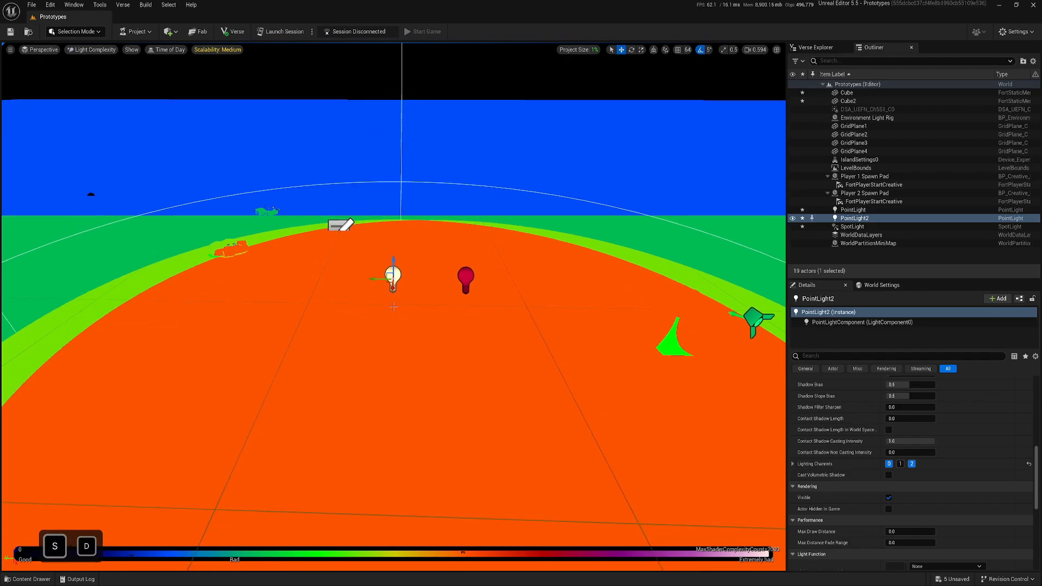
Duplicate the point light into PointLight3 and PointLight4 beside the existing lights
{"action": "key", "text": "w"}
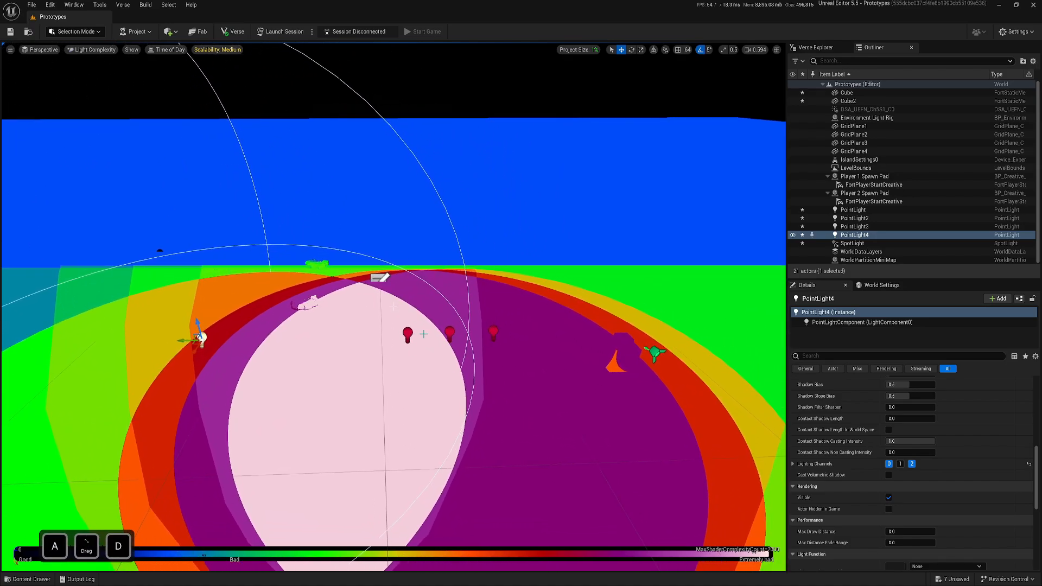
Move the four point lights outward so only a small central patch overlaps
{"action": "left_click", "coordinate": [855, 225]}
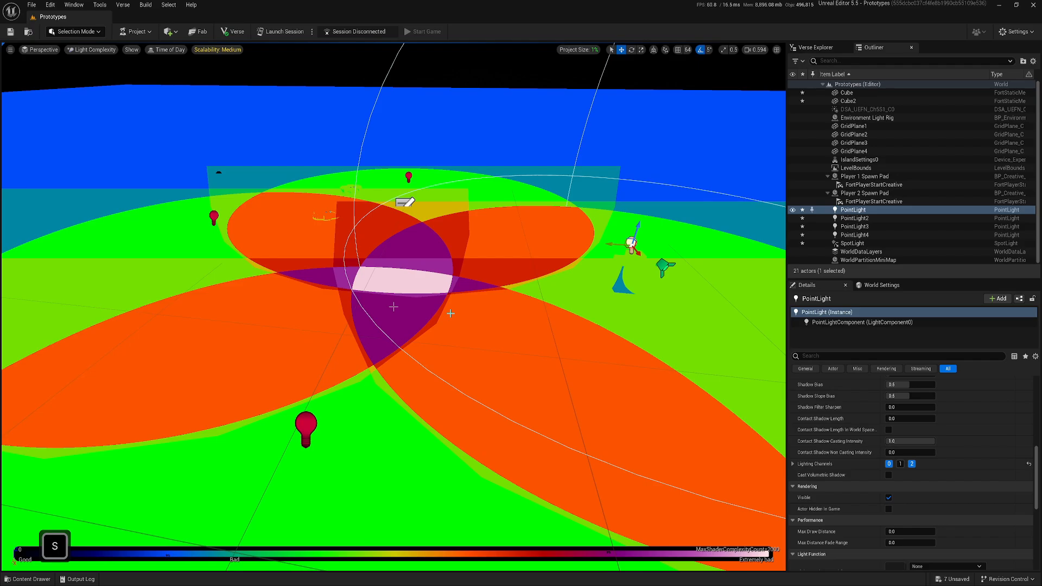
{"action": "key", "text": "d"}
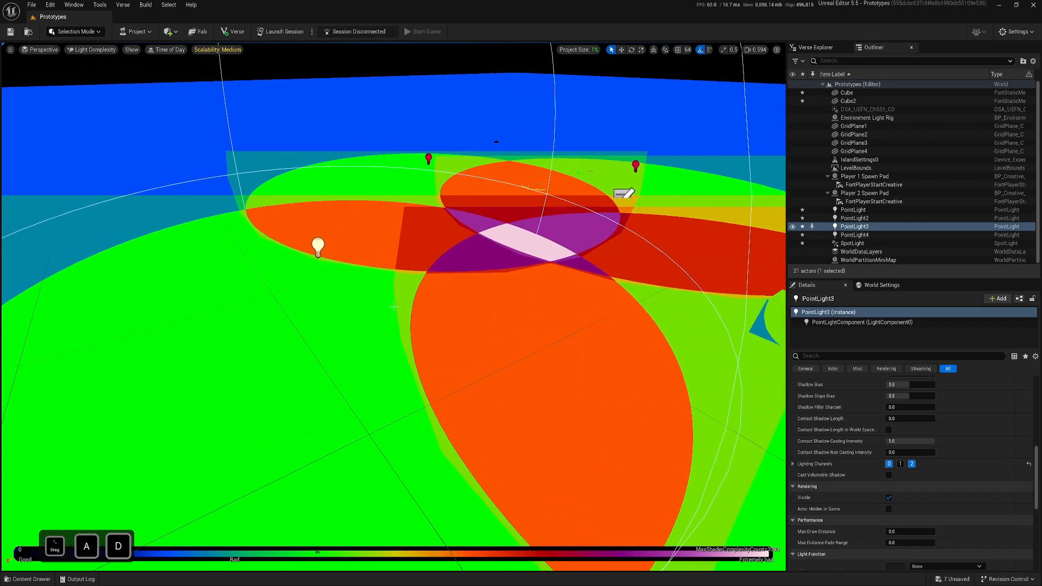
Enlarge PointLight3's Attenuation Radius to about 2075 so its range floods the floor
{"action": "key", "text": "w"}
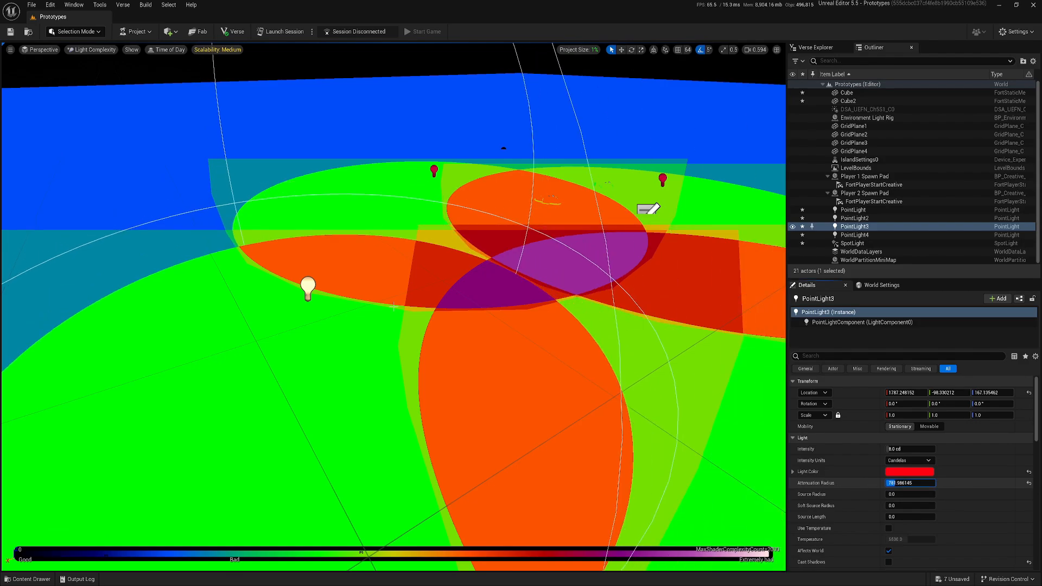
{"action": "type", "text": "437.161438"}
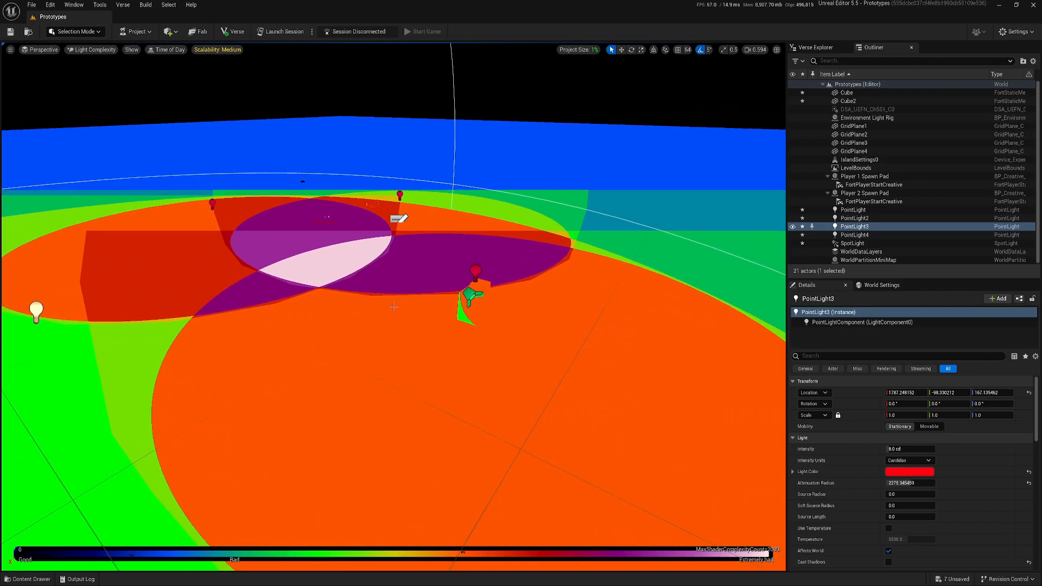
Delete PointLight3 from the level
{"action": "left_click", "coordinate": [853, 242]}
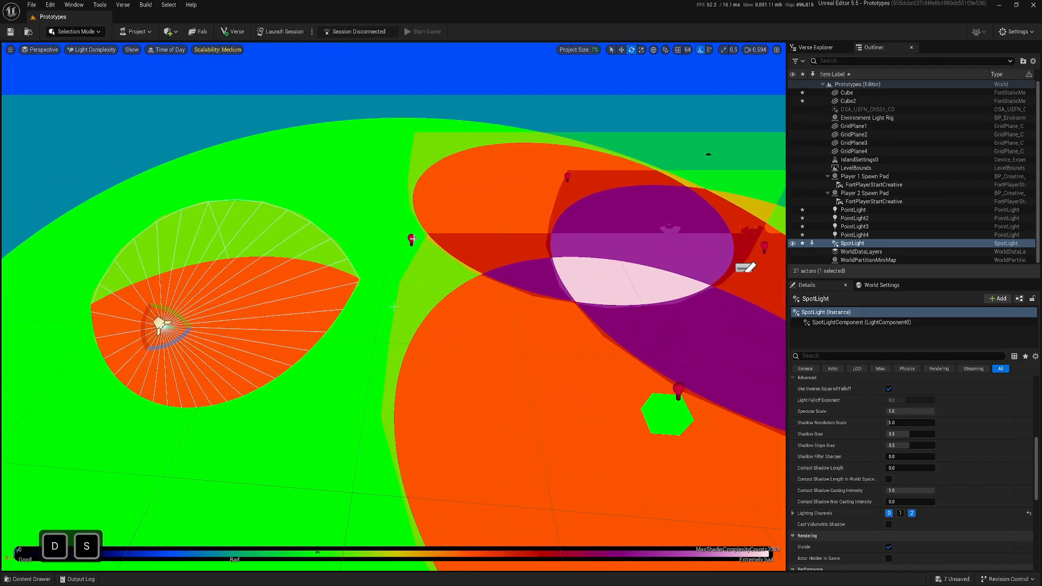
{"action": "key", "text": "delete"}
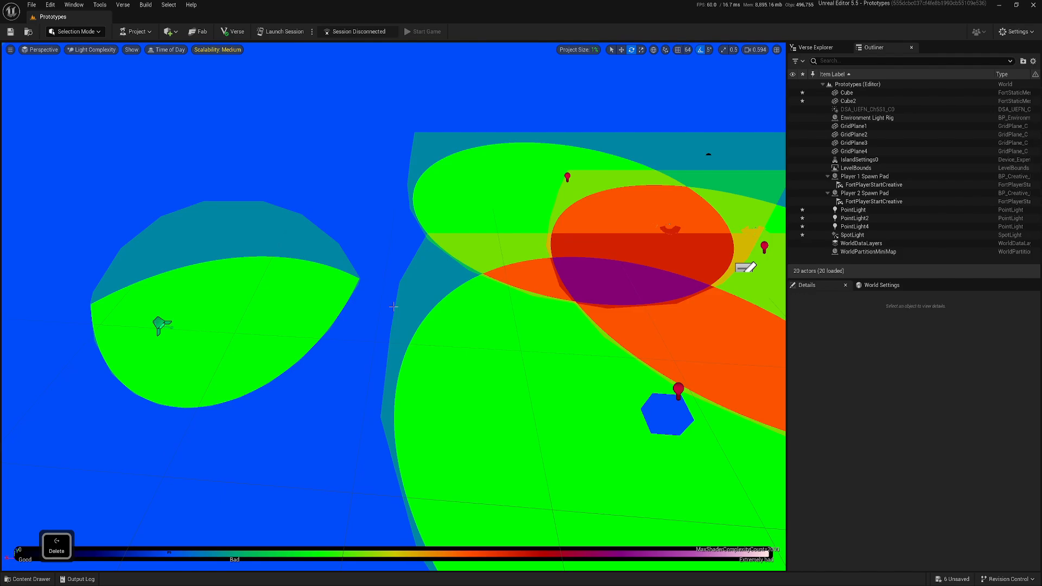
{"action": "left_click", "coordinate": [852, 235]}
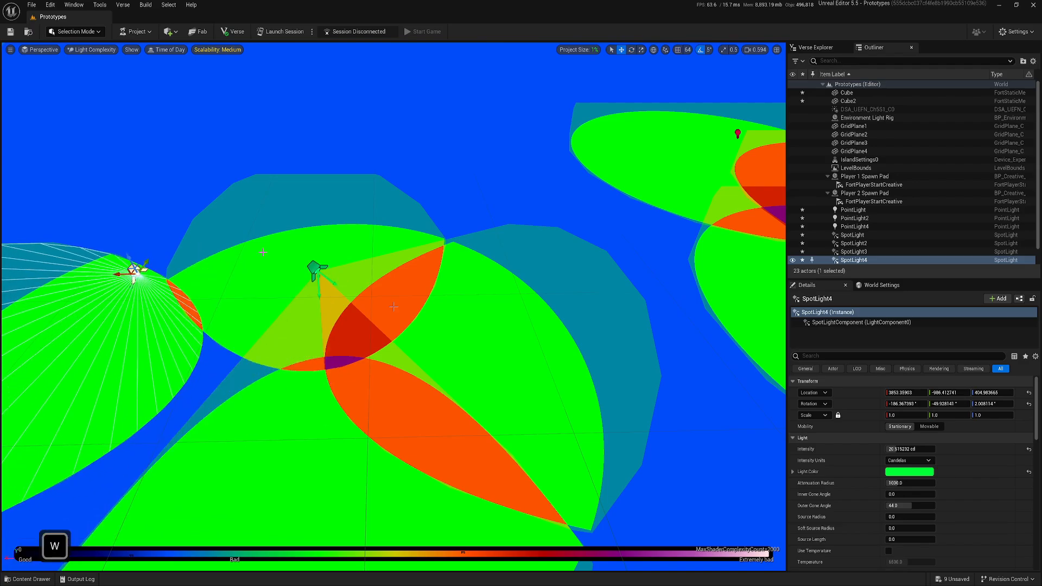
Select the first spot light, fly the camera across the floor, and return to Lit view
{"action": "left_click", "coordinate": [853, 242]}
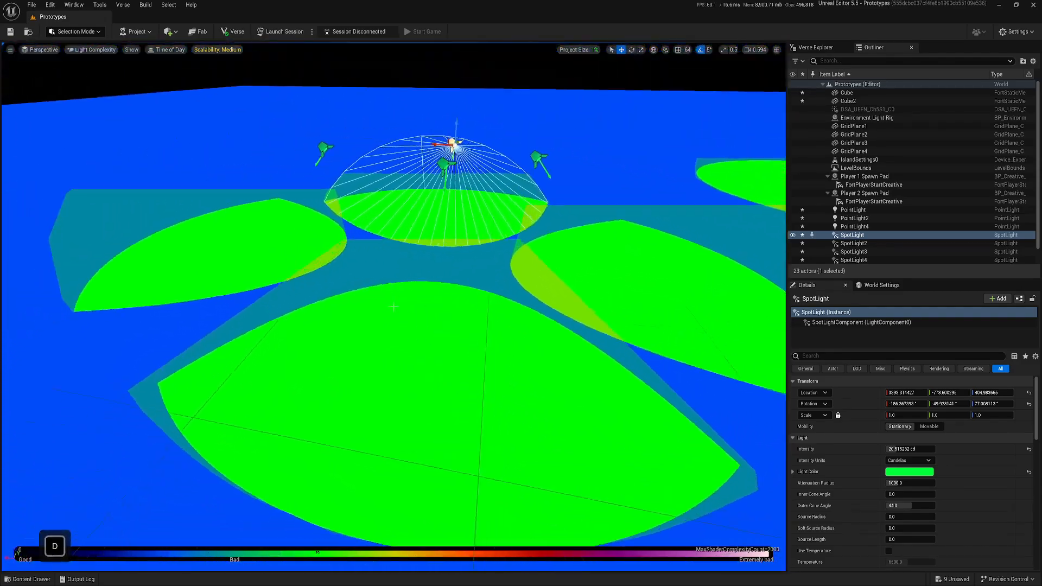
{"action": "key", "text": "w"}
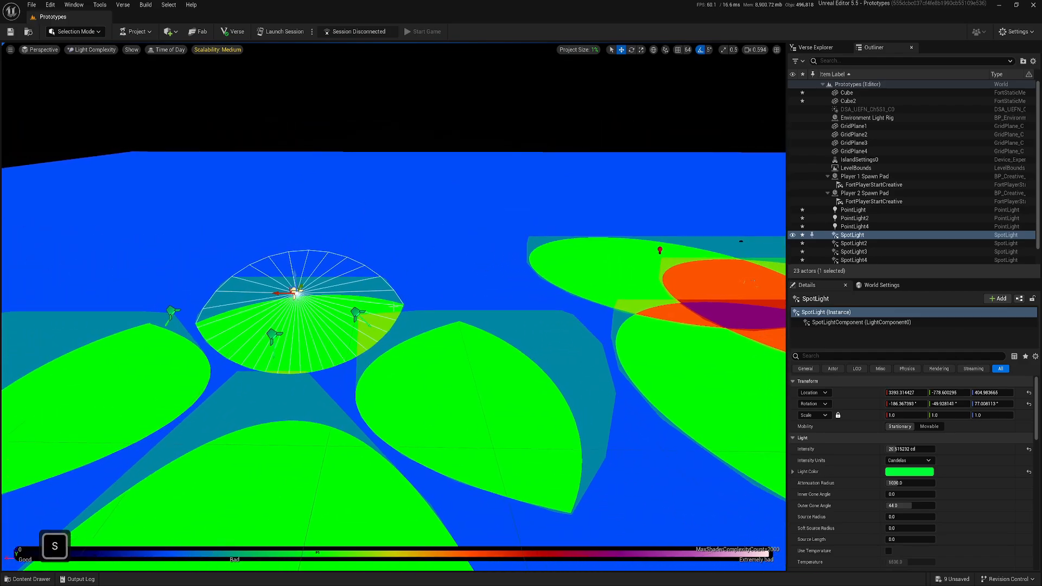
{"action": "left_click", "coordinate": [91, 49]}
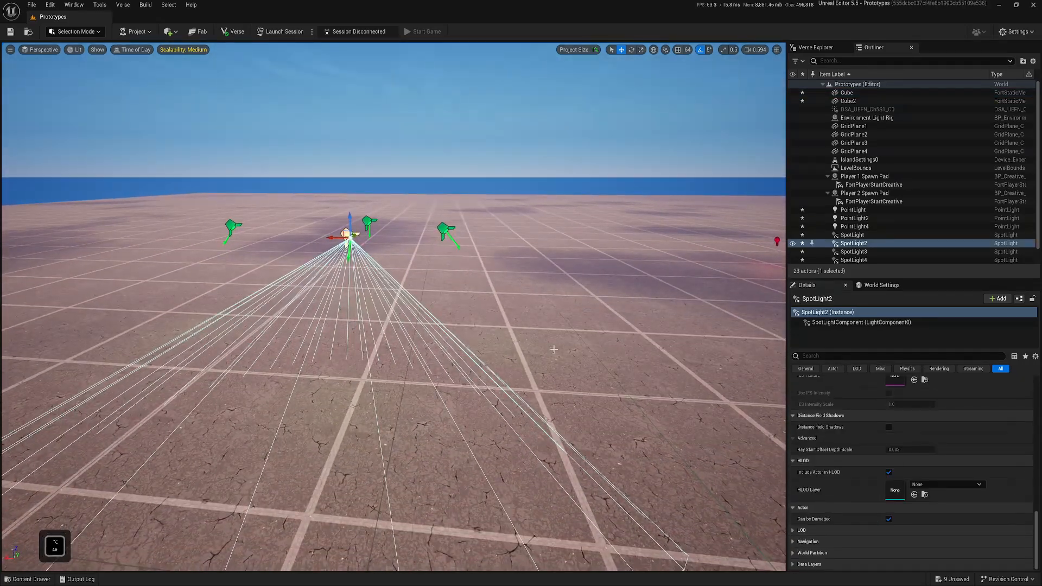
Enter a Max Draw Distance of 1500 in SpotLight2's Performance settings
{"action": "left_click", "coordinate": [74, 50]}
{"action": "type", "text": "10"}
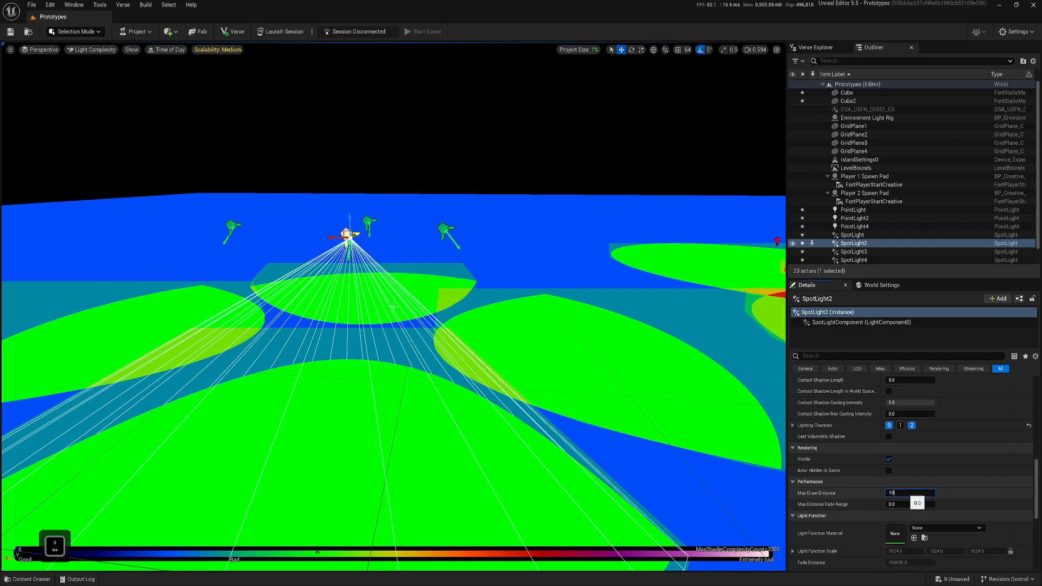
{"action": "type", "text": "1500"}
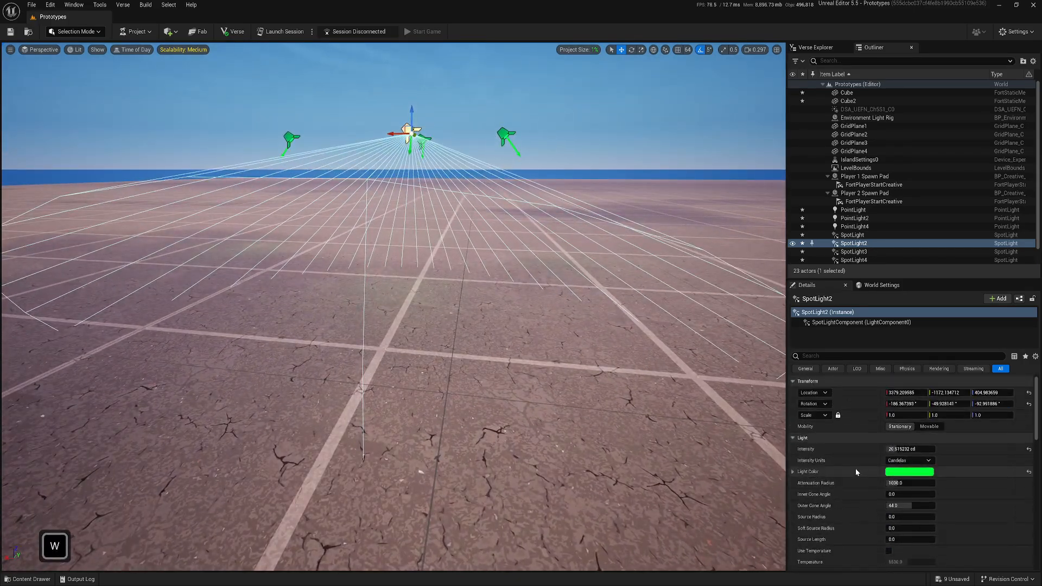
Set SpotLight2's intensity to 160 cd and compare Light Complexity and Lit views
{"action": "type", "text": "160.0 cd"}
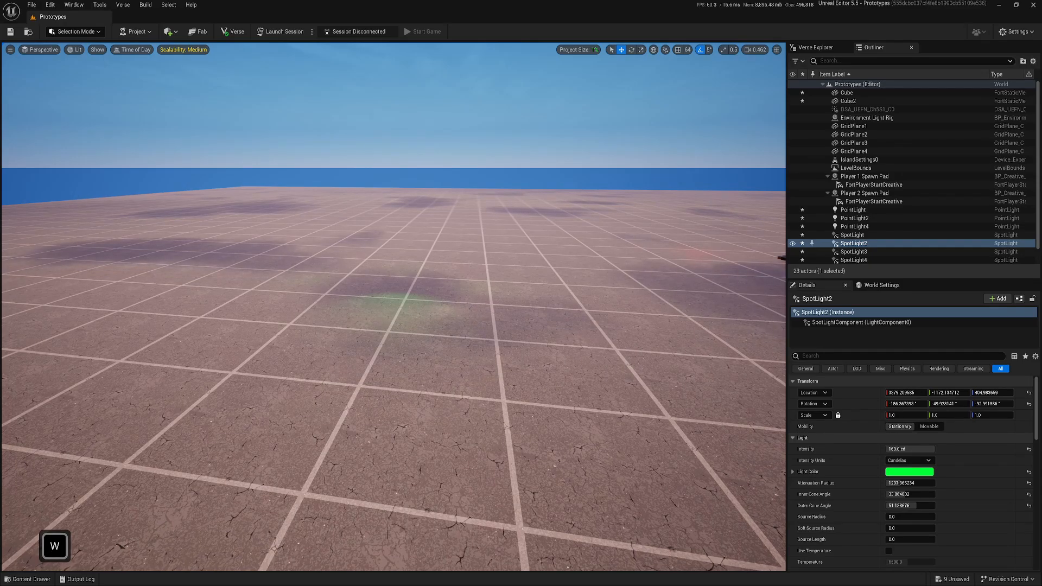
{"action": "left_click", "coordinate": [74, 50]}
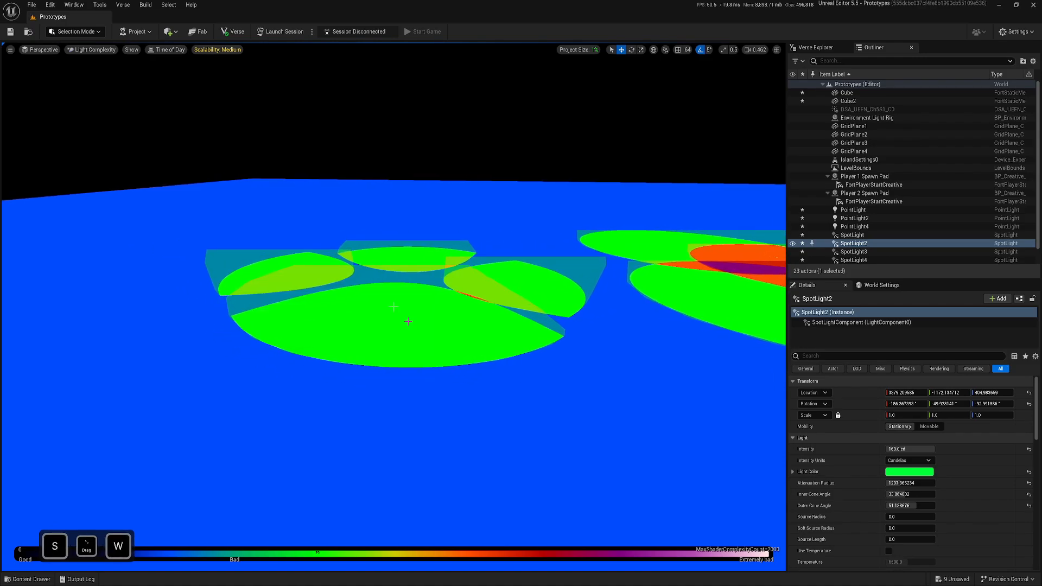
{"action": "left_click", "coordinate": [92, 49]}
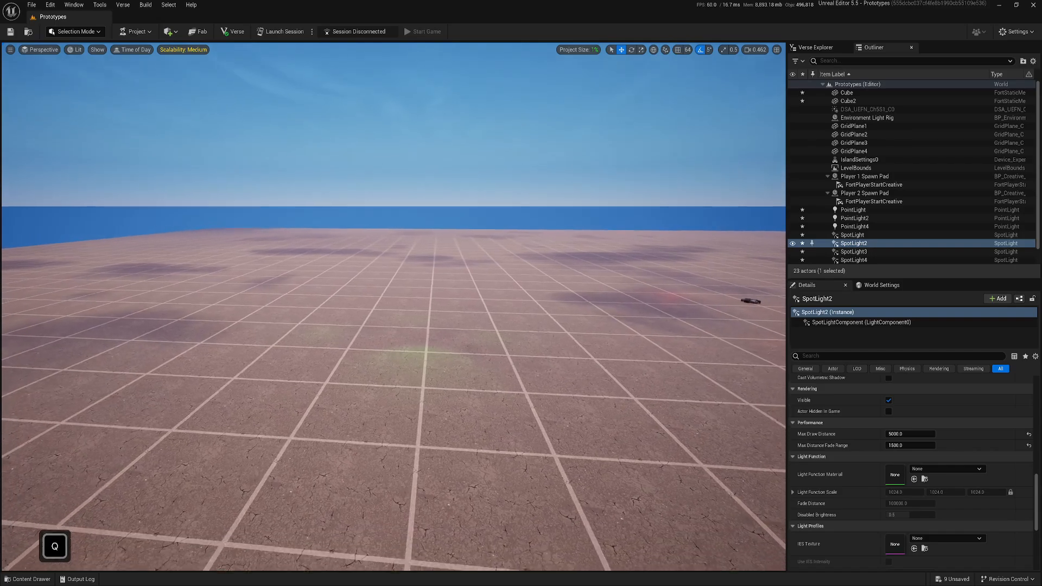
{"action": "key", "text": "w"}
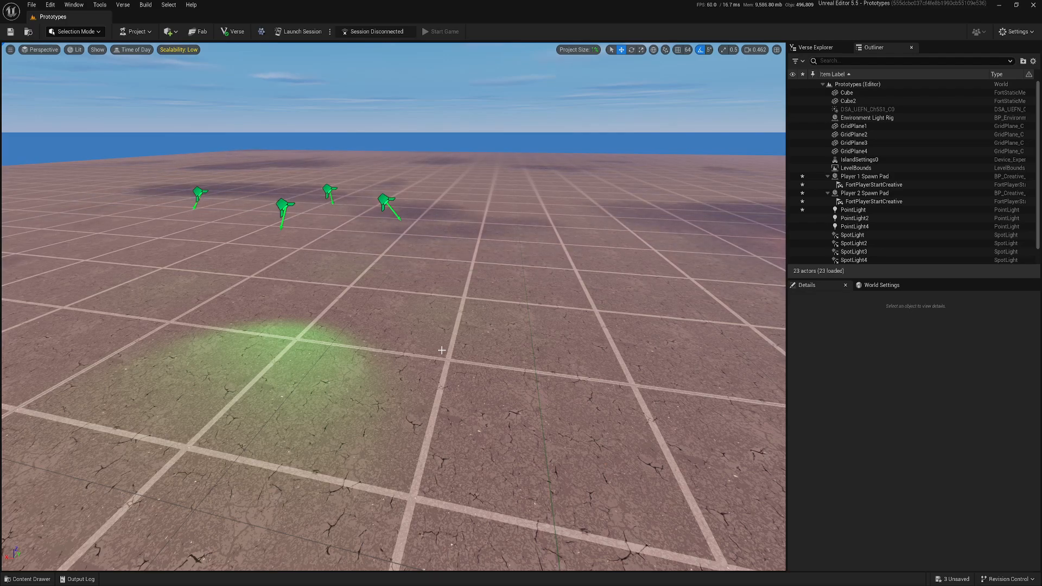
Place a Rect Light from Quick Add > Lights, then delete it again
{"action": "left_click", "coordinate": [168, 32]}
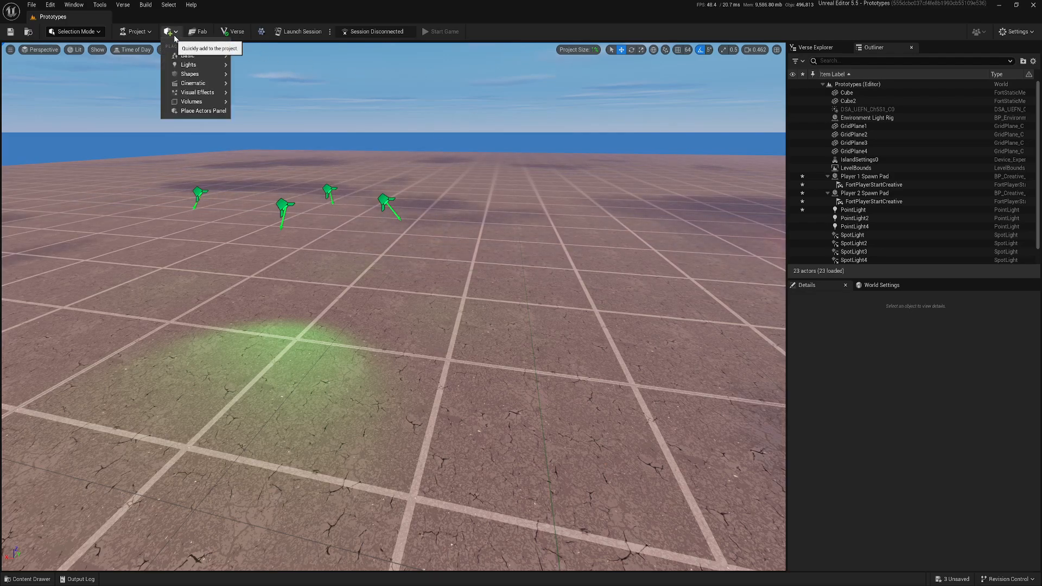
{"action": "mouse_move", "coordinate": [189, 65]}
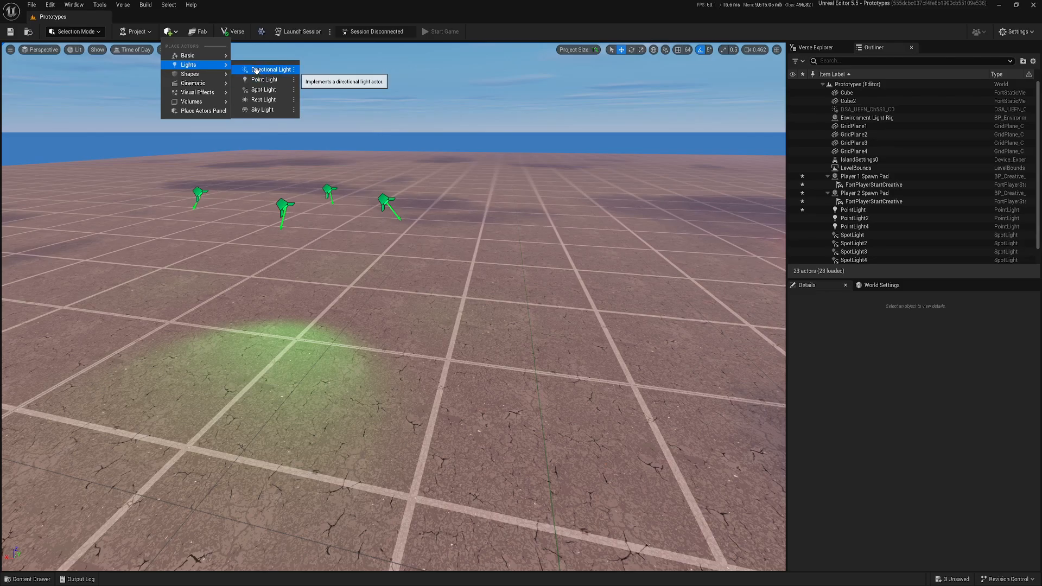
{"action": "left_click", "coordinate": [271, 69]}
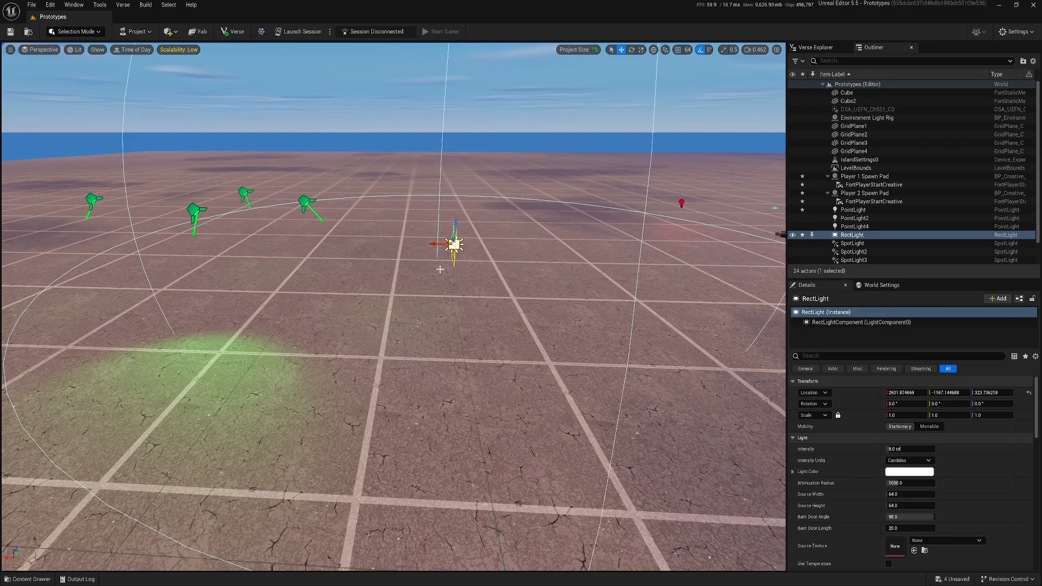
{"action": "key", "text": "Delete"}
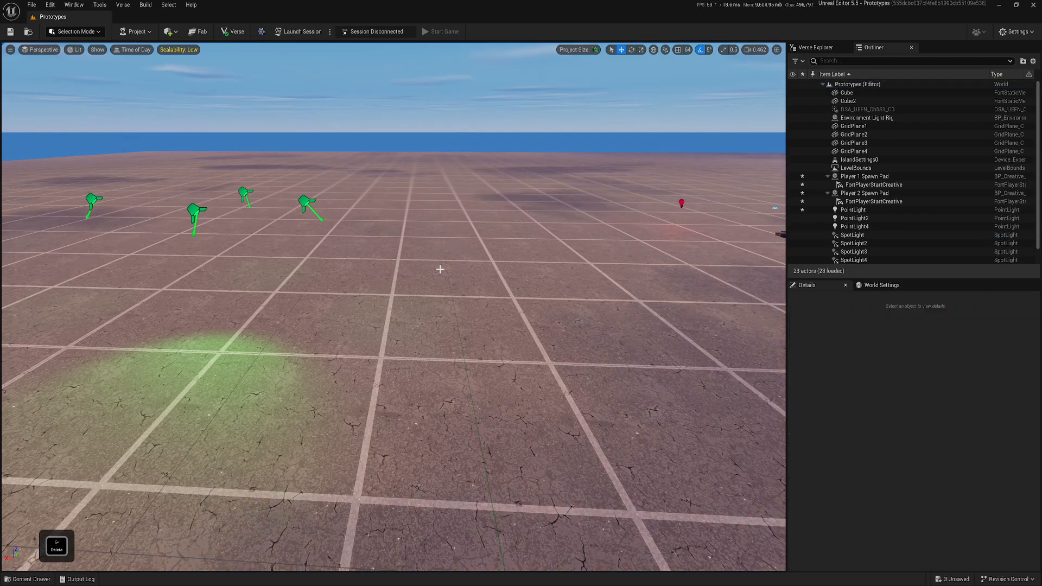